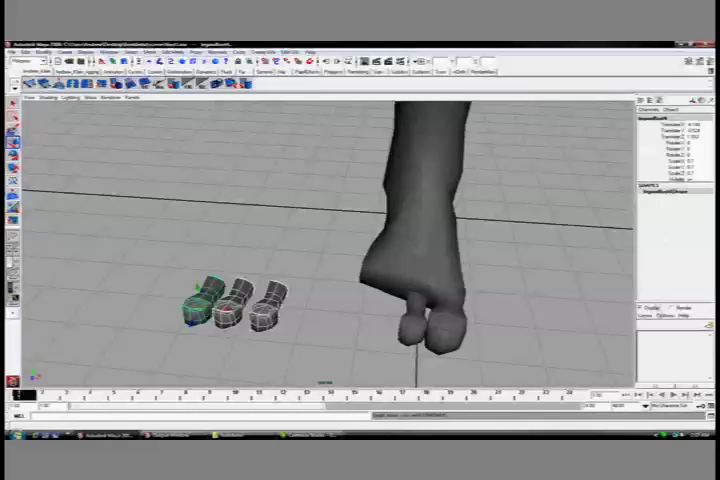
Open the marking menu on the foot model to begin combining the toe meshes with it.
right_click(660, 345)
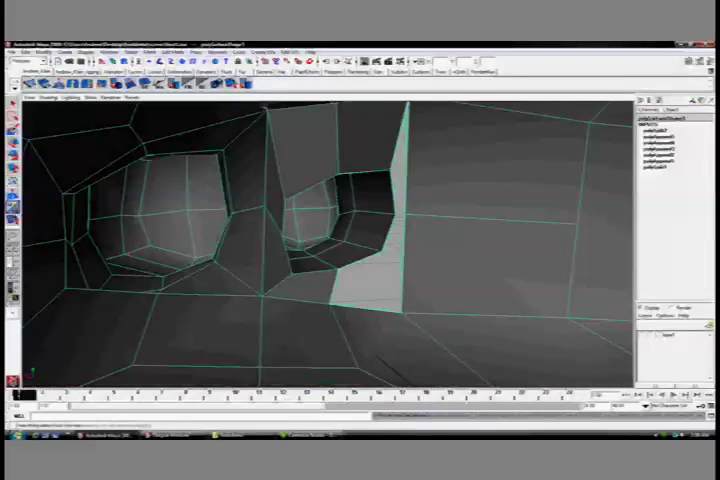
Bring up component options on the combined mesh where the toe bases meet the foot.
right_click(385, 195)
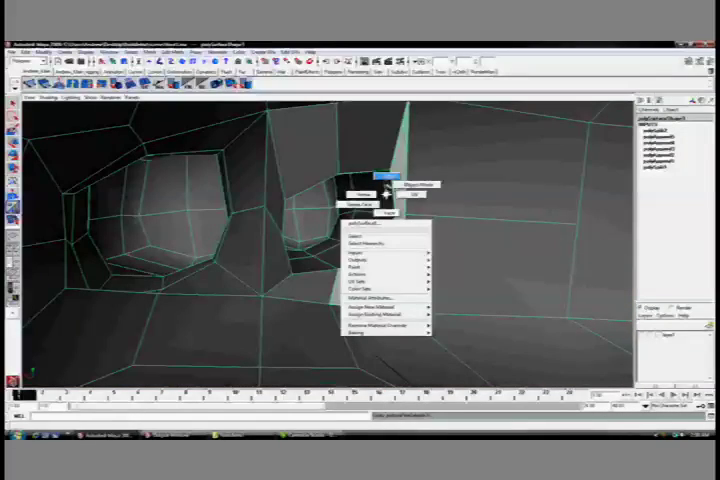